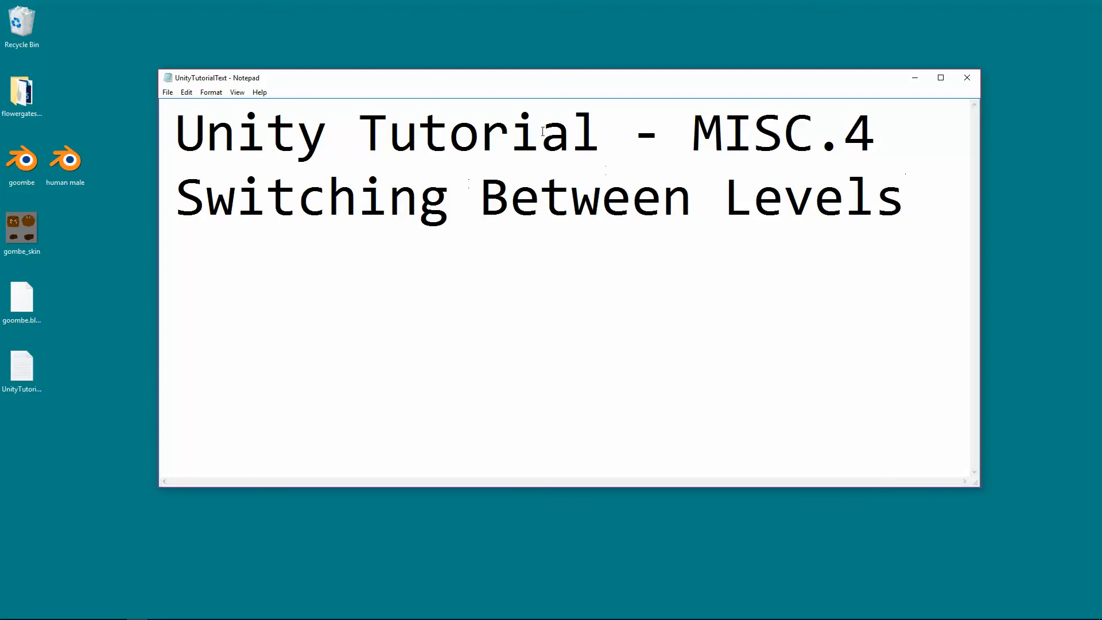
mouse_move(825, 190)
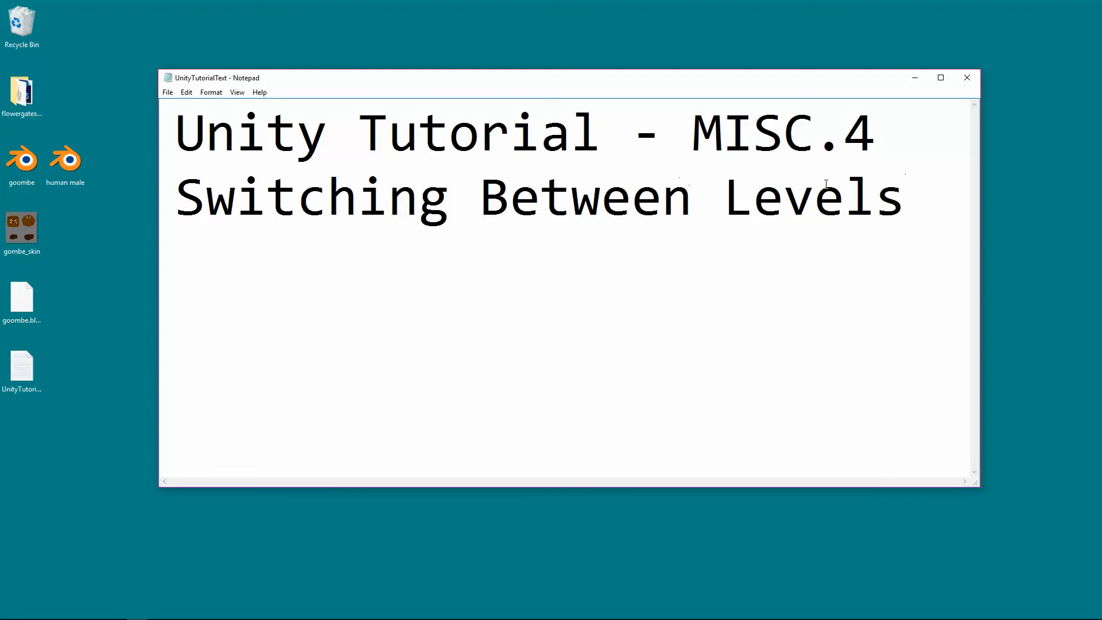
Switch to Unity, look over the Enemy model, and select the WinTrigger object.
click(905, 198)
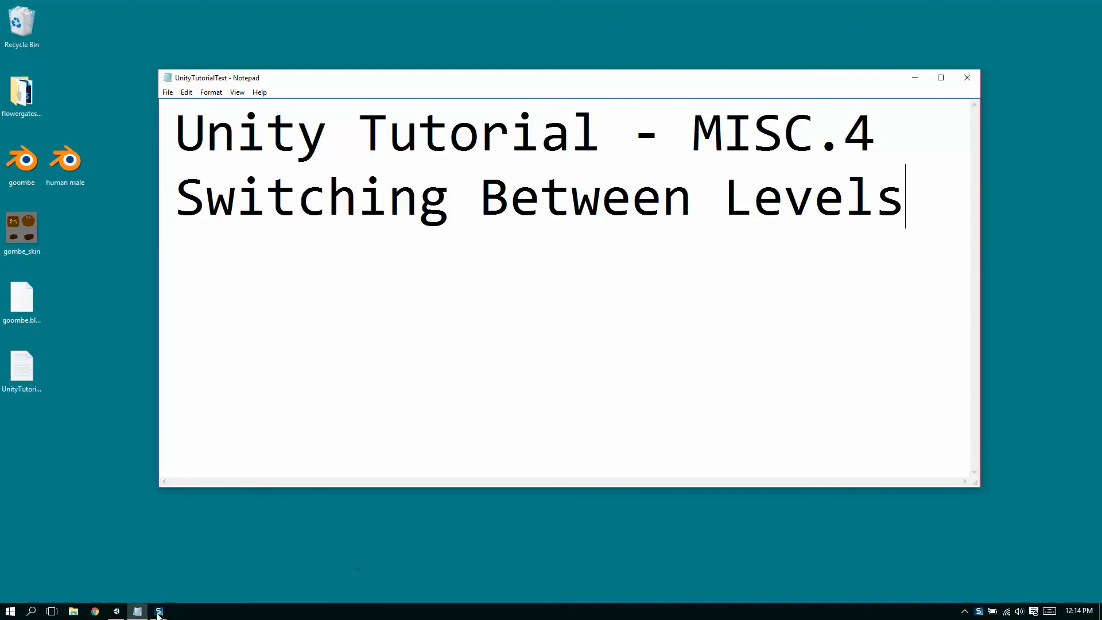
click(158, 611)
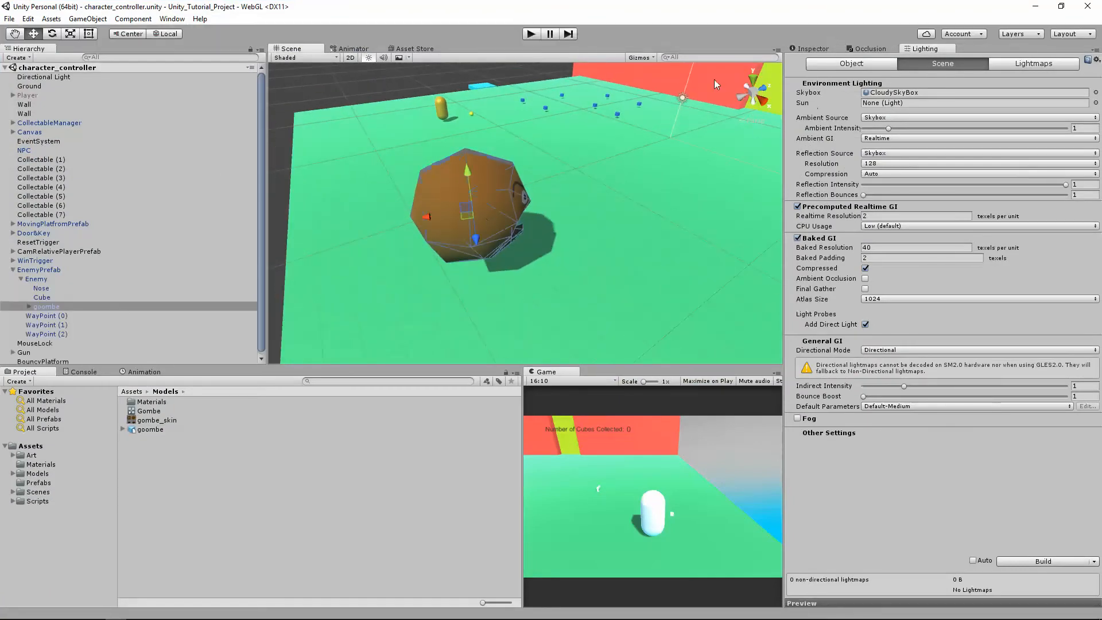
click(47, 306)
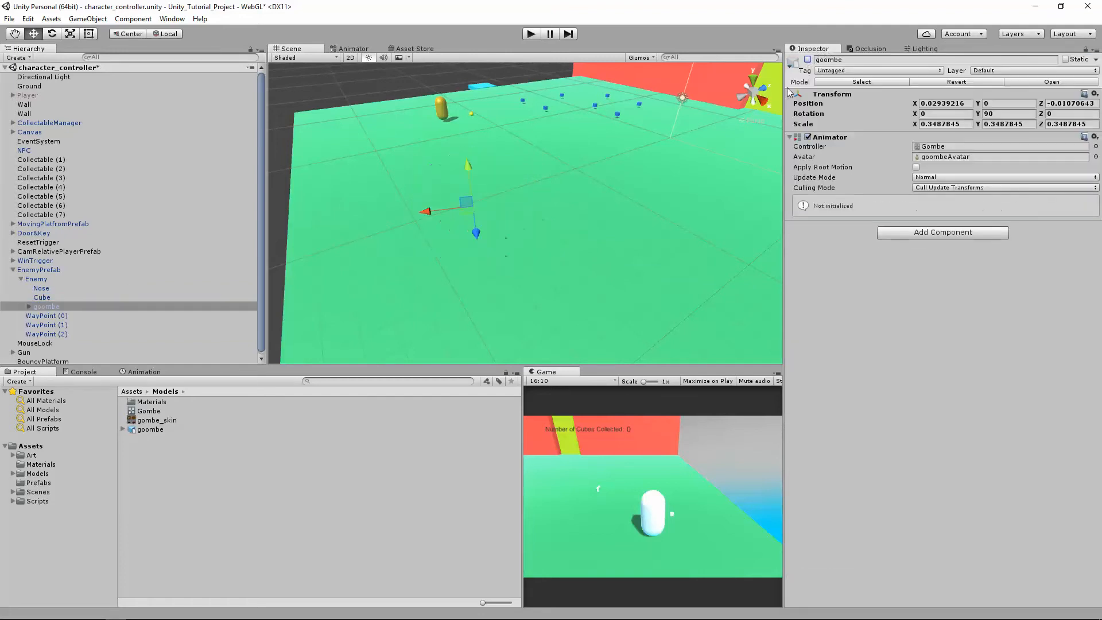
click(36, 279)
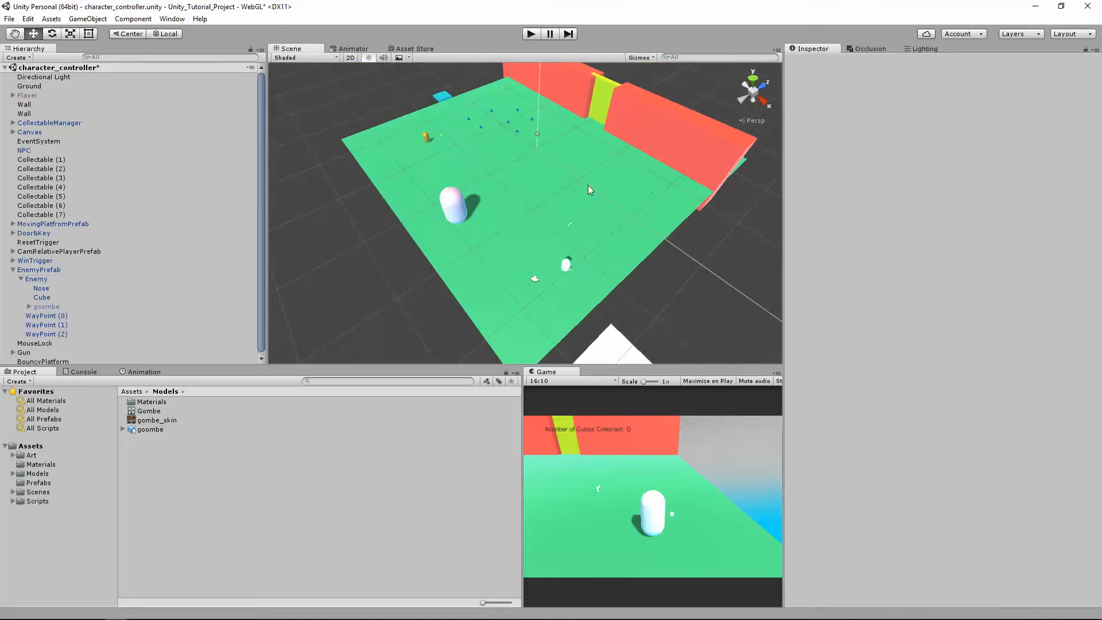
drag(589, 190, 510, 131)
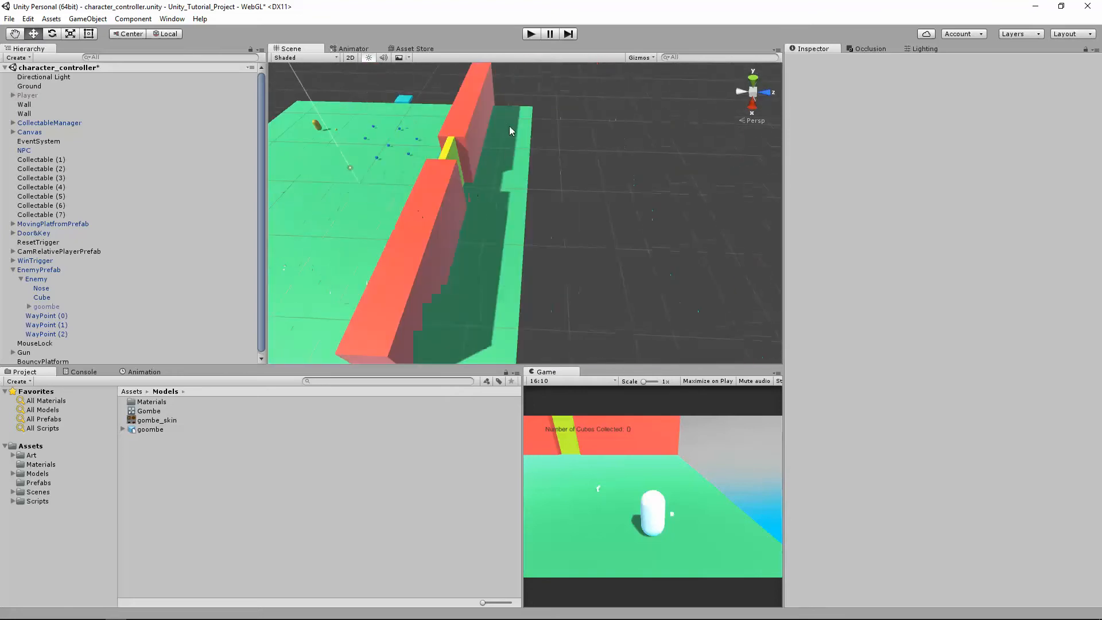
click(35, 261)
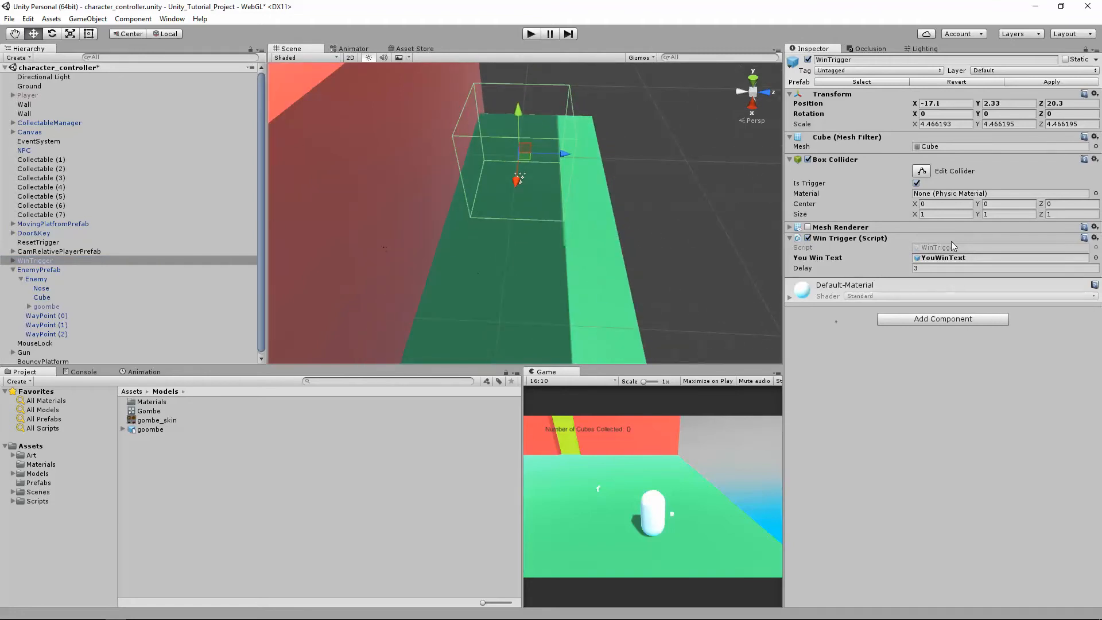
Open the WinTrigger script from Assets > Scripts in MonoDevelop.
click(35, 501)
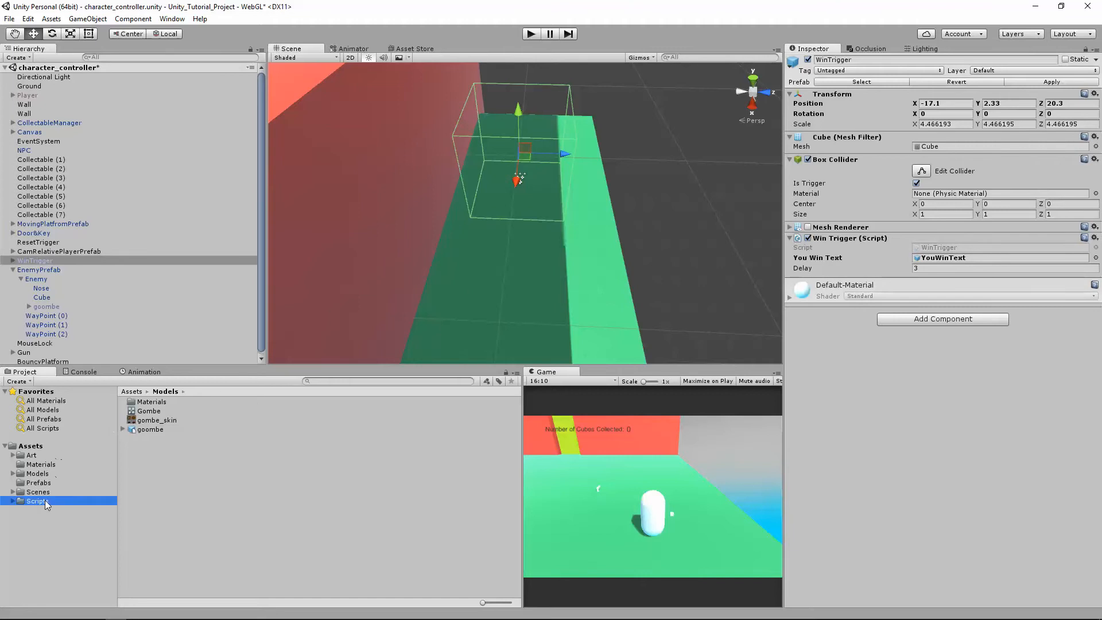
click(36, 501)
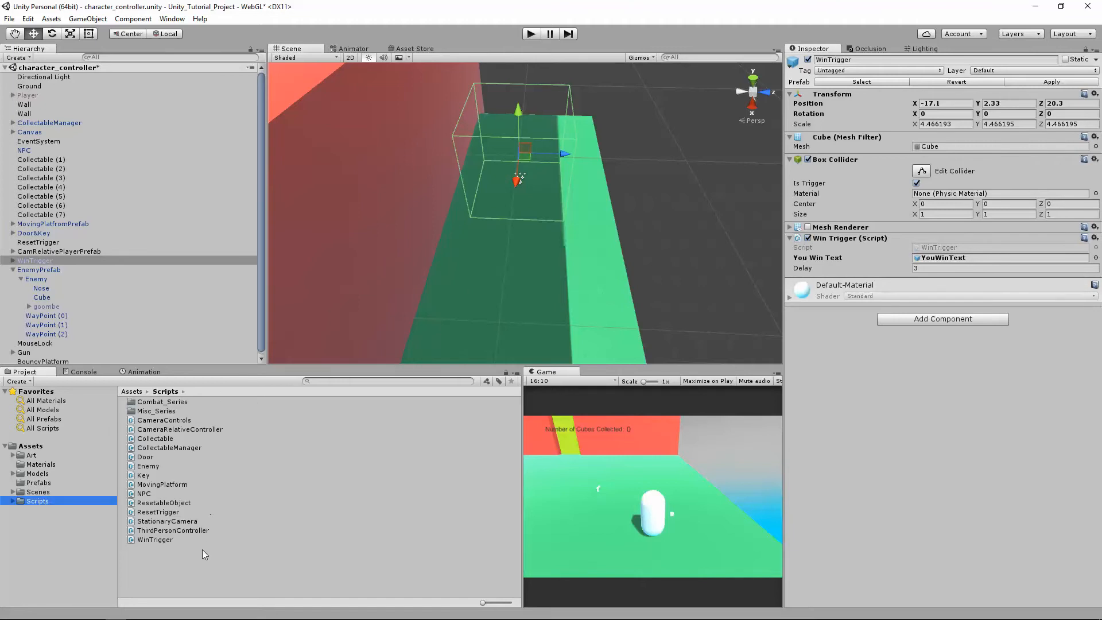
click(155, 539)
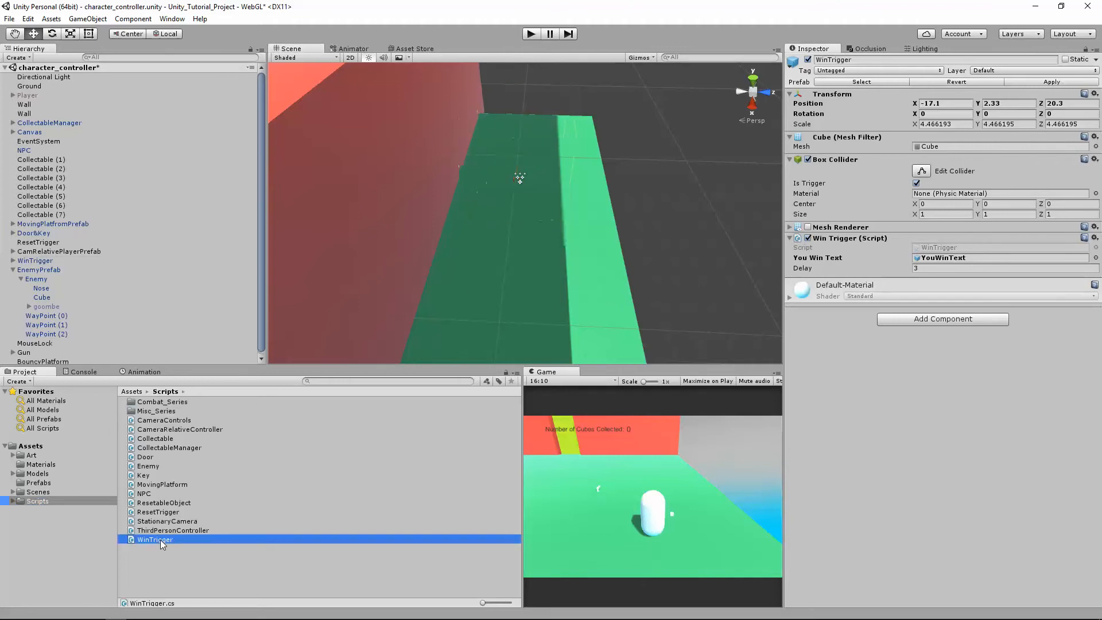
click(155, 539)
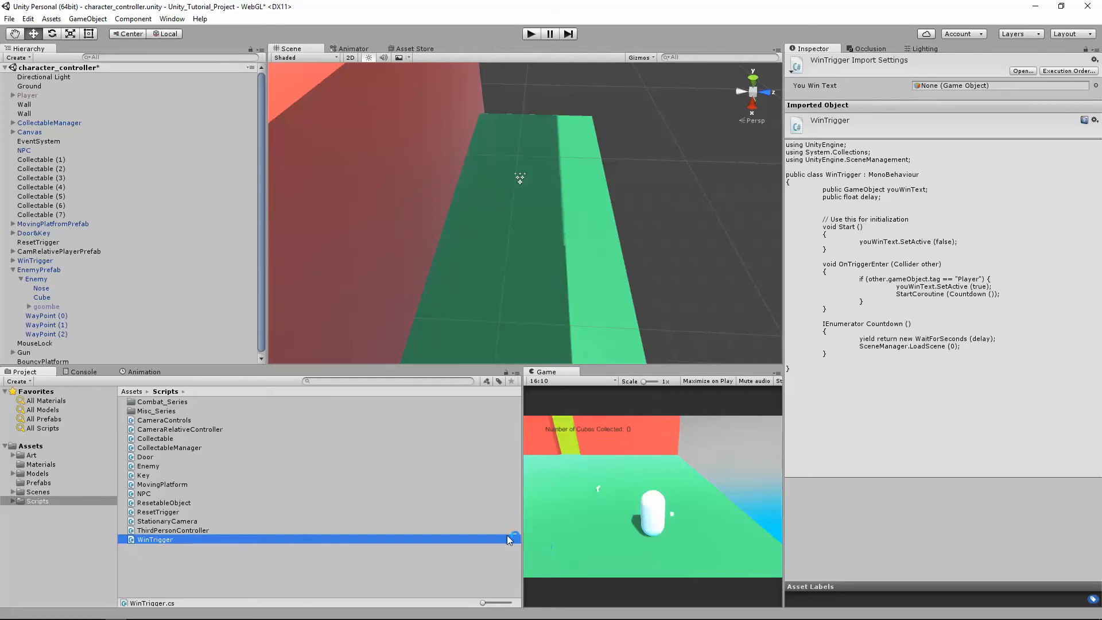
double_click(154, 540)
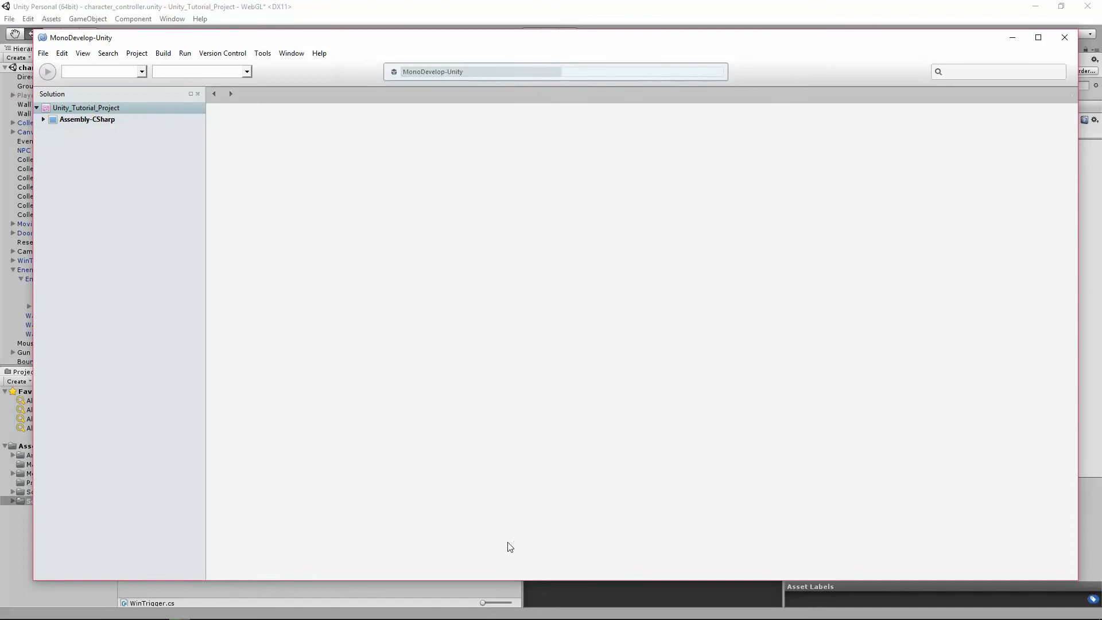
Declare 'public int levelToLoad', use it in LoadScene instead of 0, and save.
double_click(94, 337)
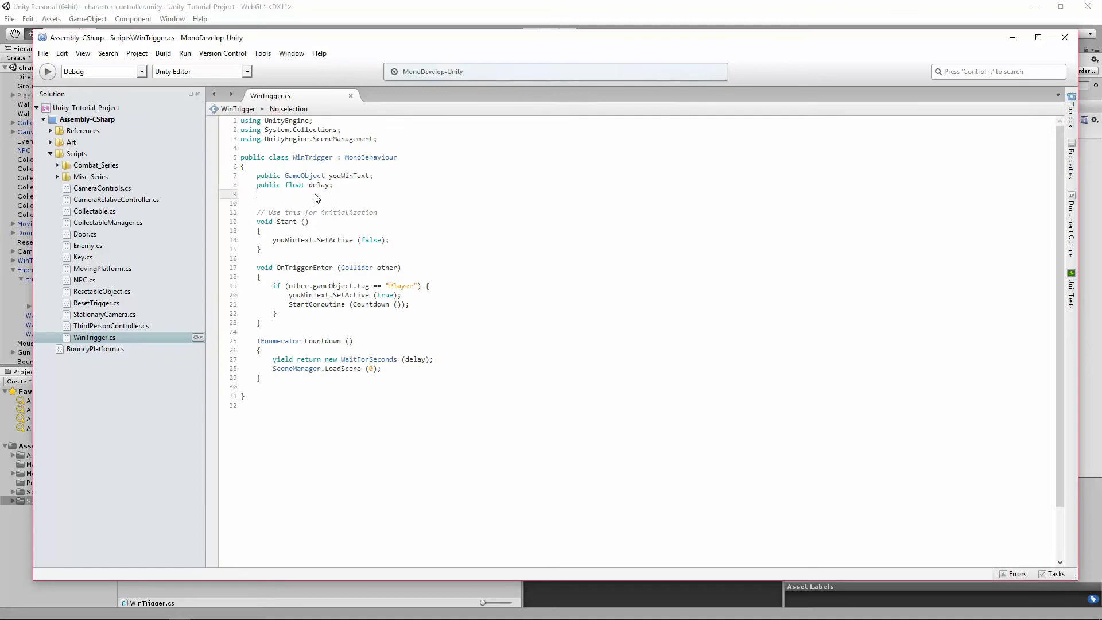
text(public int)
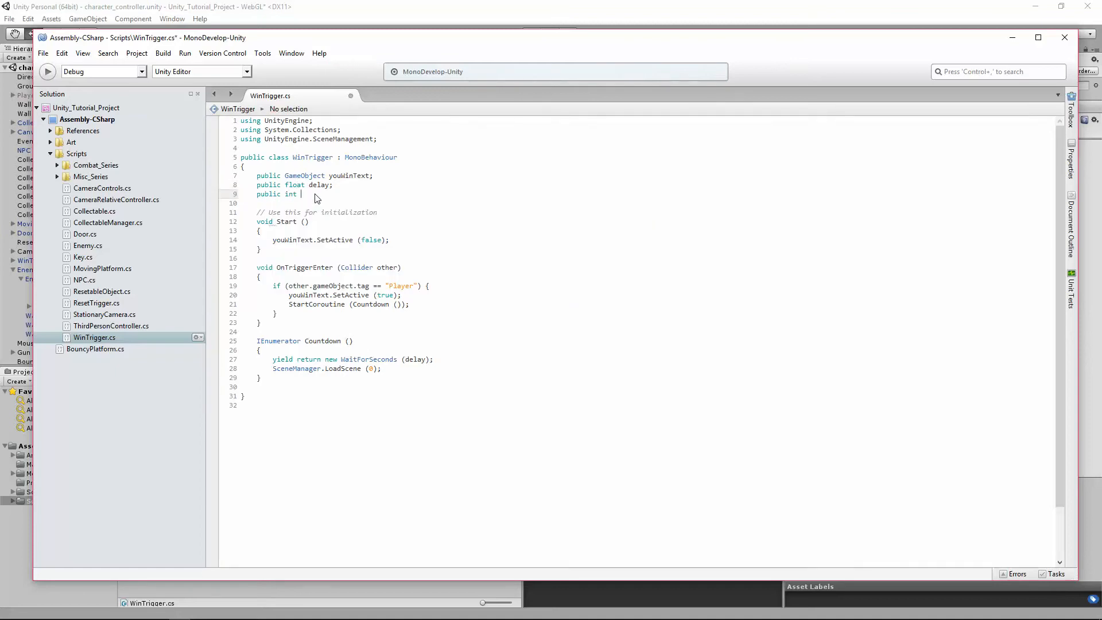
text(levelToLoad;)
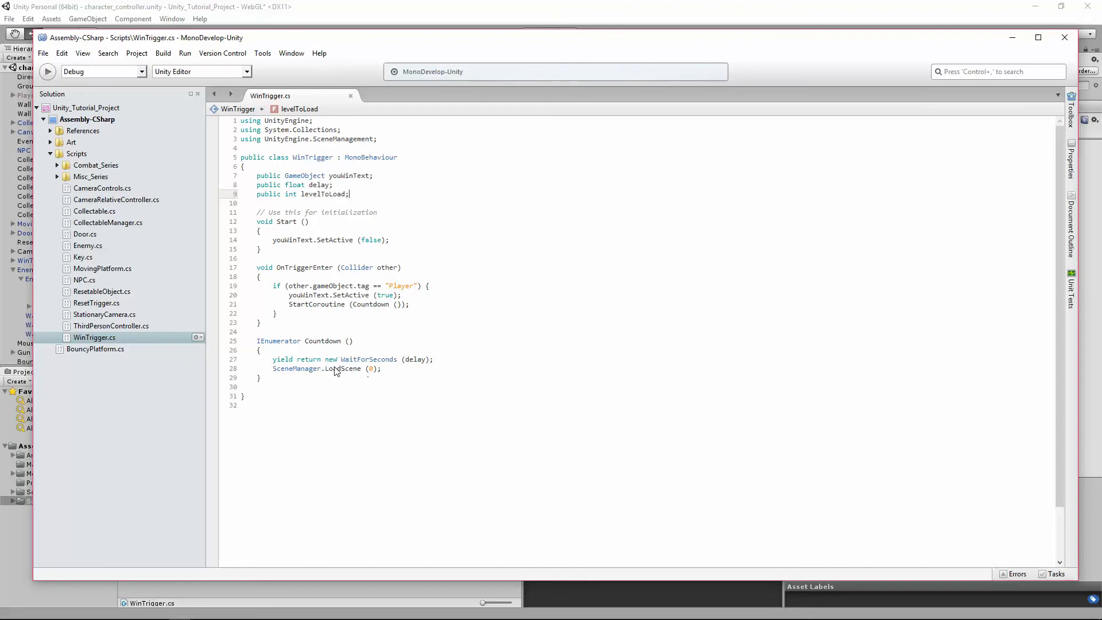
mouse_move(353, 377)
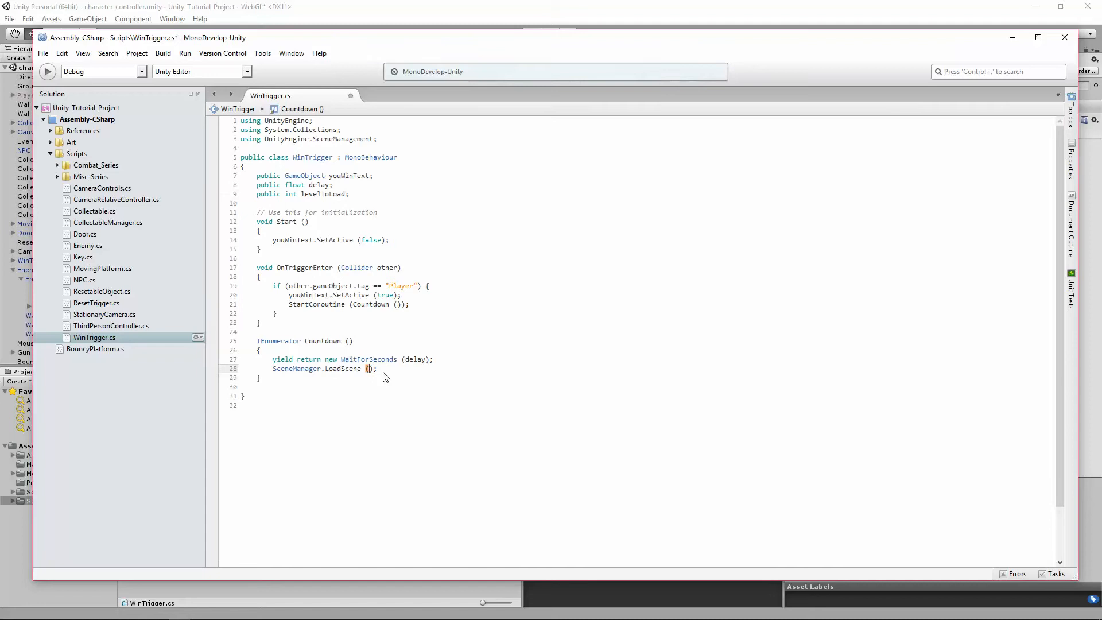
text(levelToLoad)
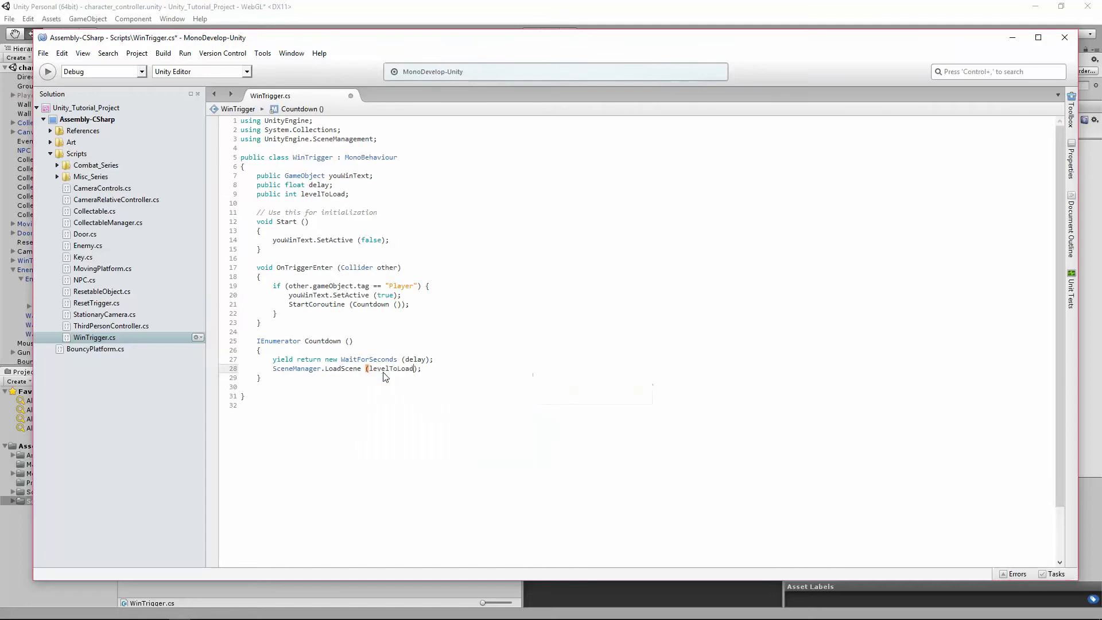
key(ctrl+s)
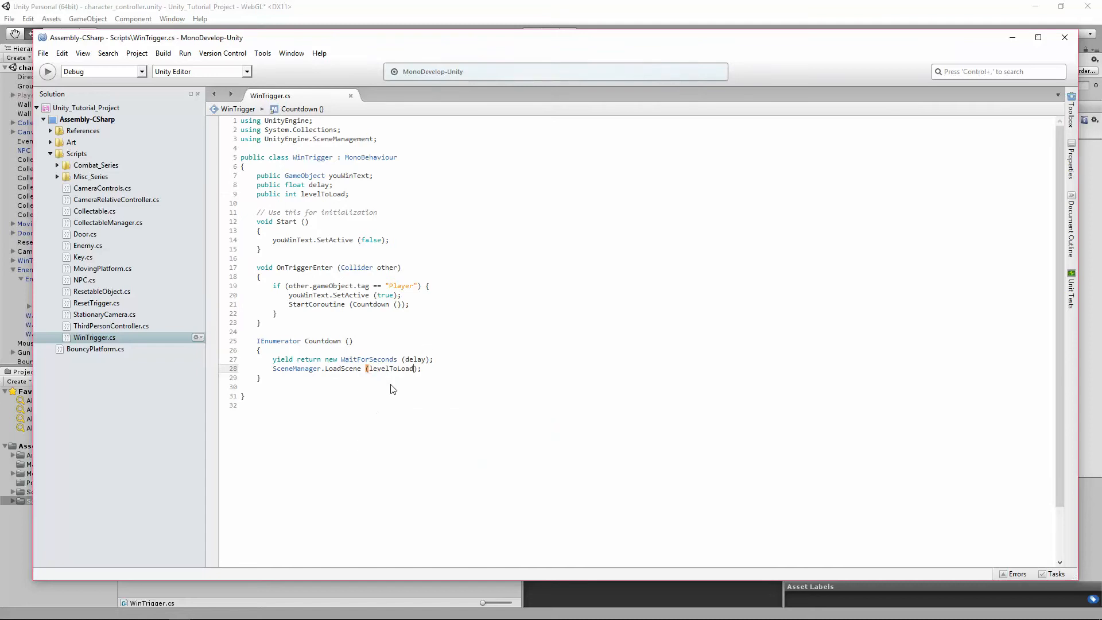
mouse_move(151, 592)
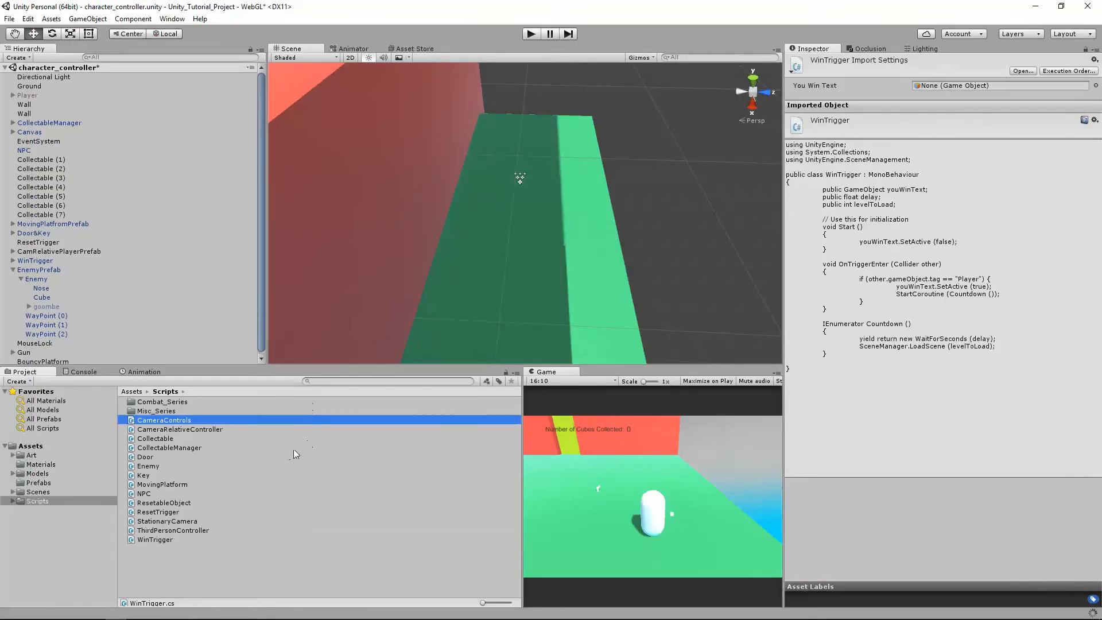
Back in Unity, select the WinTrigger object to show its Level To Load setting.
click(154, 540)
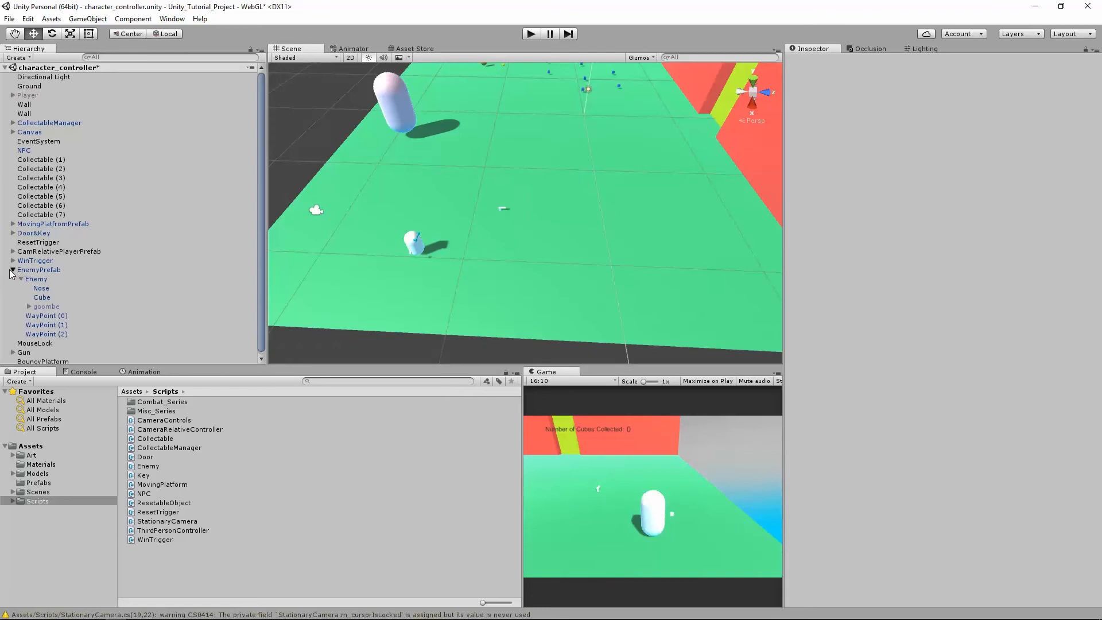
click(35, 261)
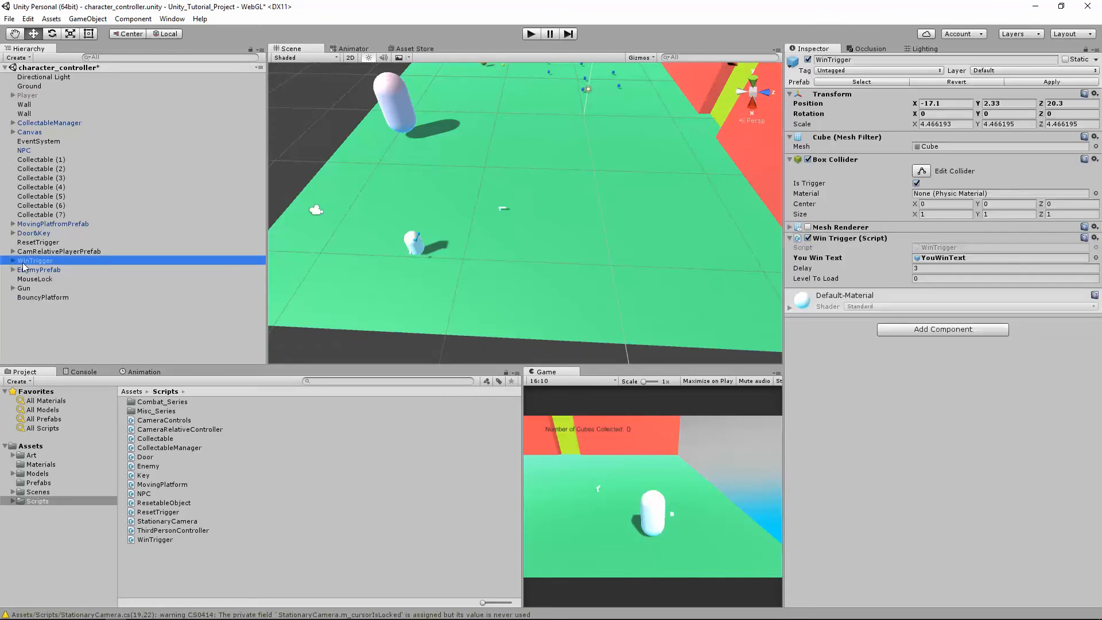
mouse_move(822, 329)
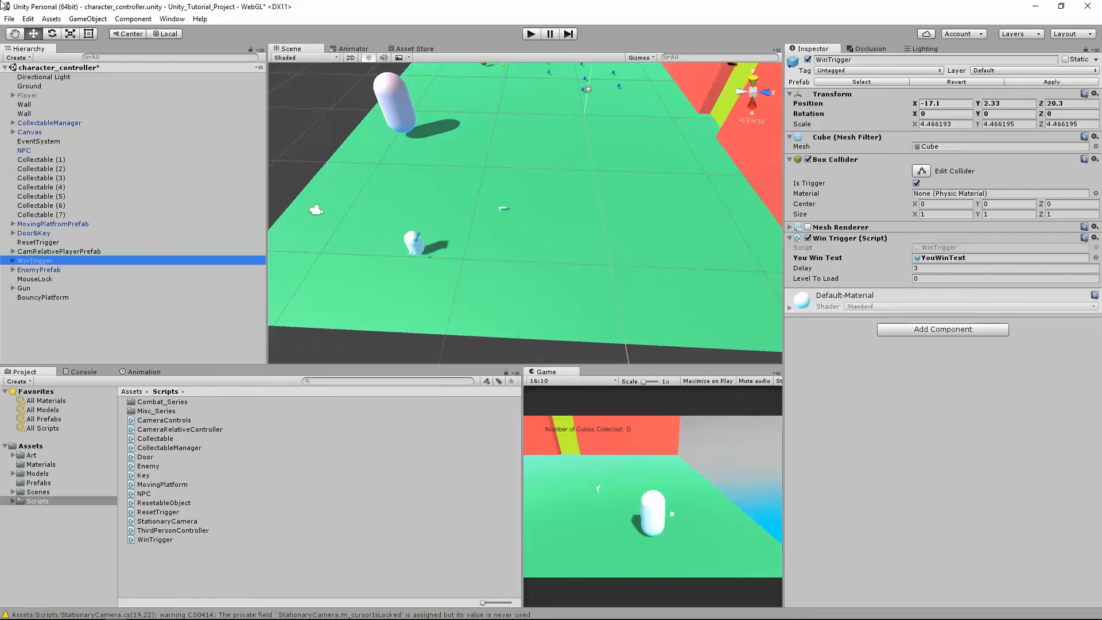
Confirm sky_maze is build index 1 in Build Settings and set Level To Load to 1.
click(7, 18)
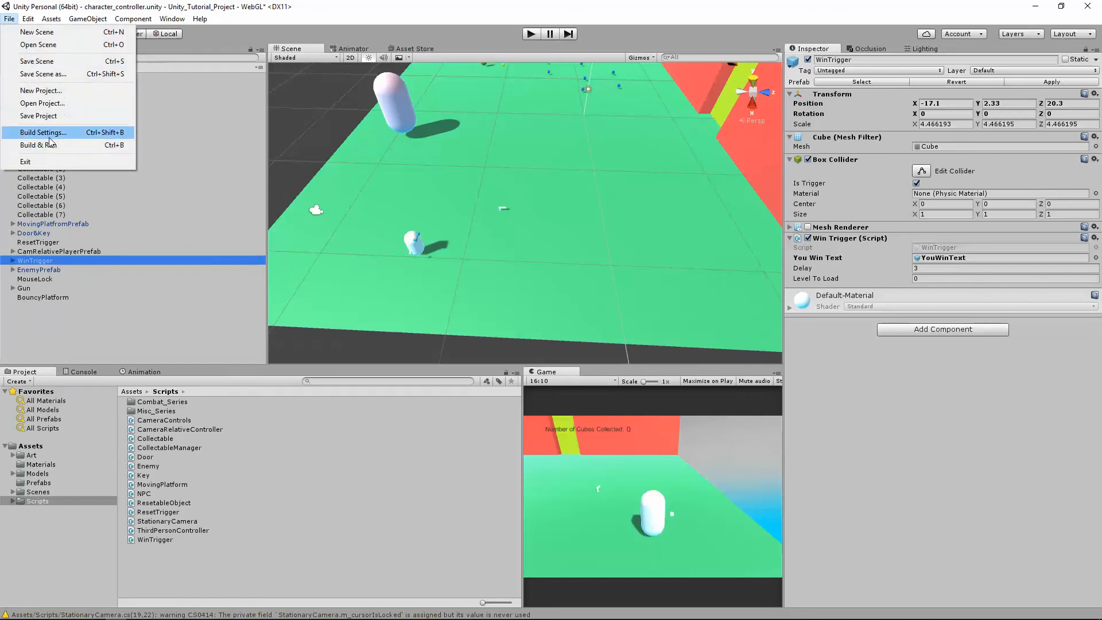
click(304, 257)
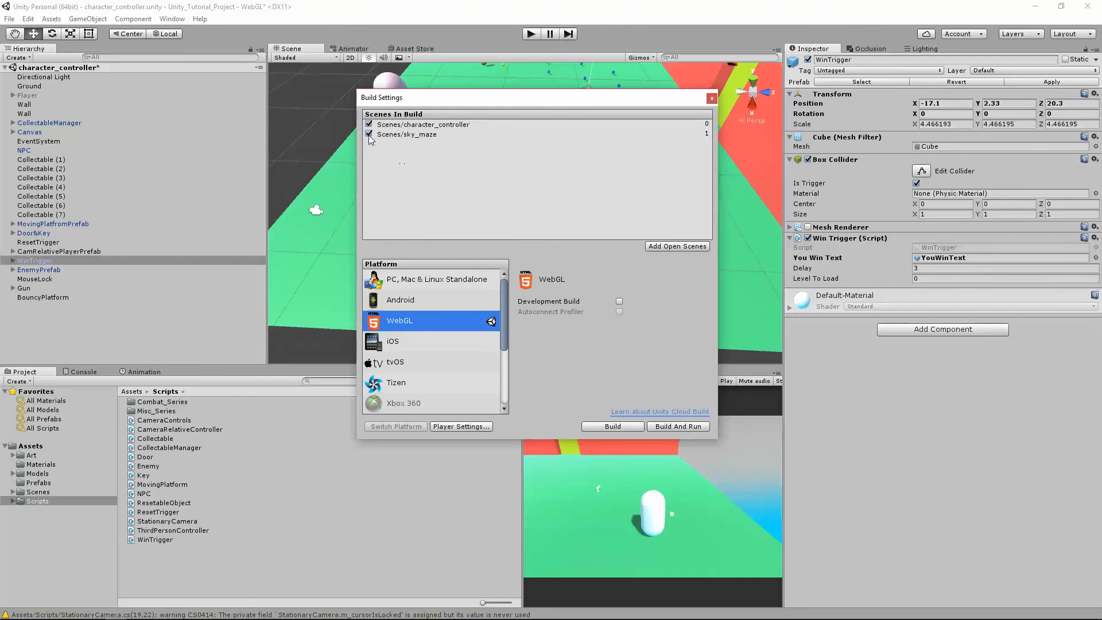
click(369, 134)
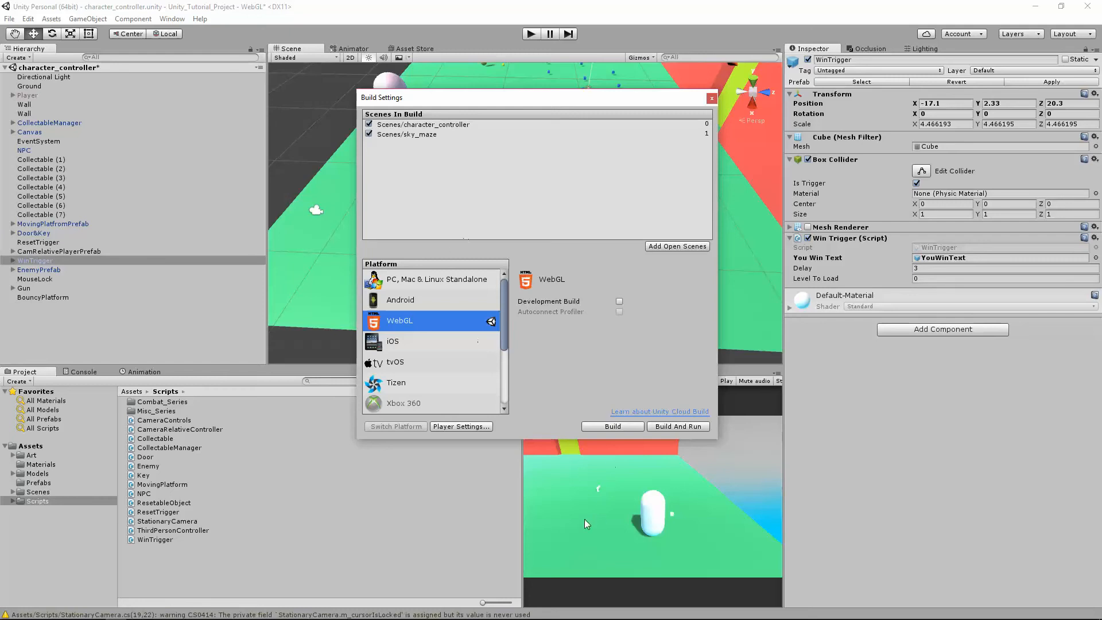
mouse_move(673, 250)
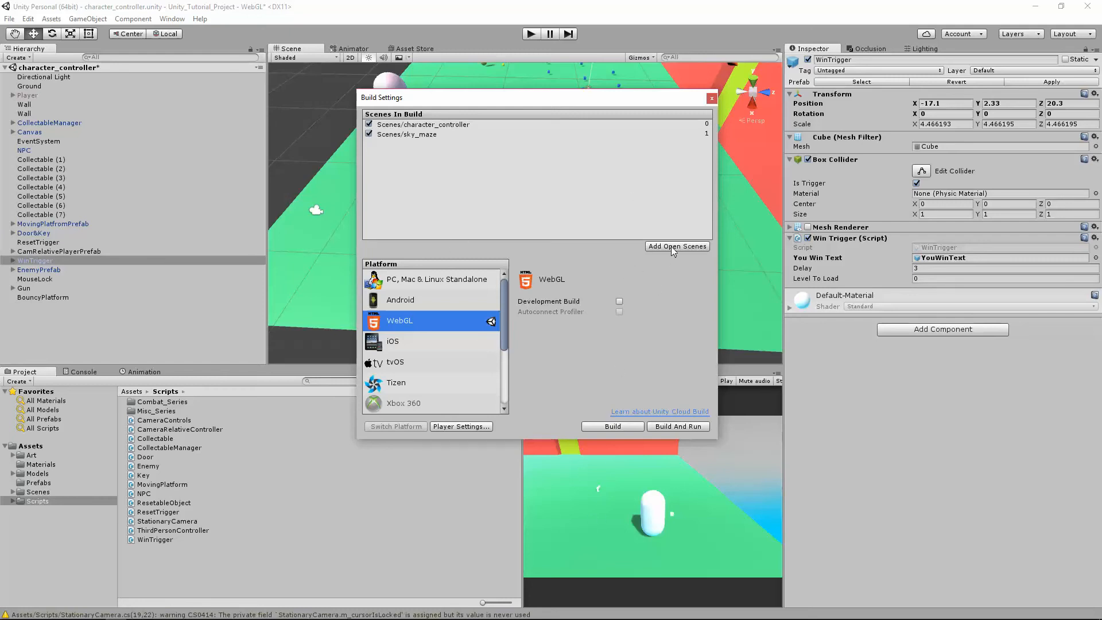
mouse_move(679, 249)
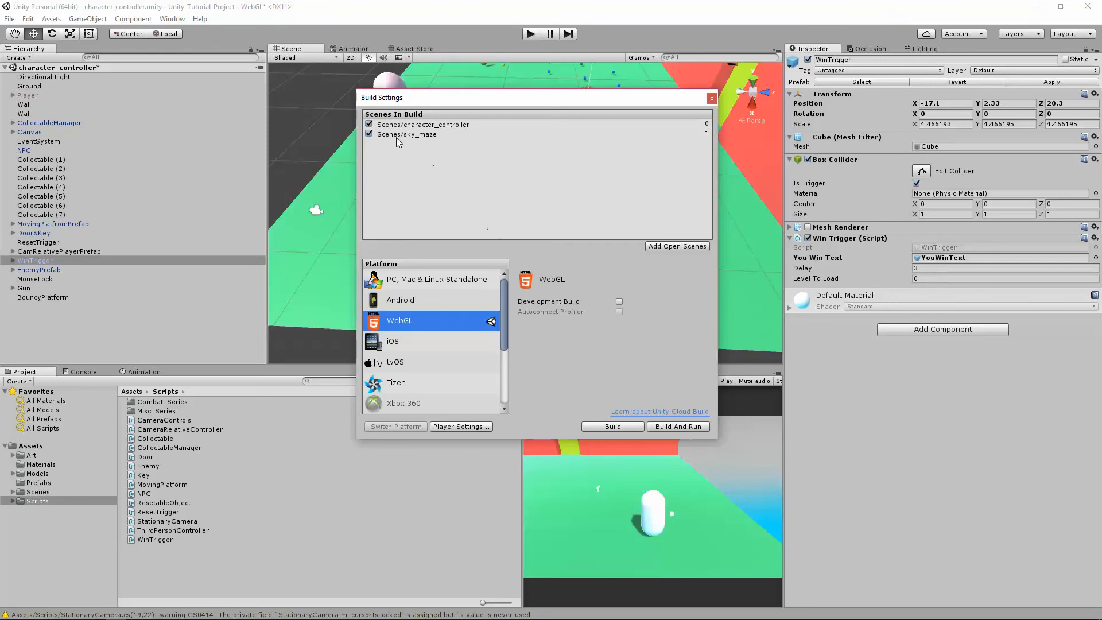
click(1003, 279)
text(1)
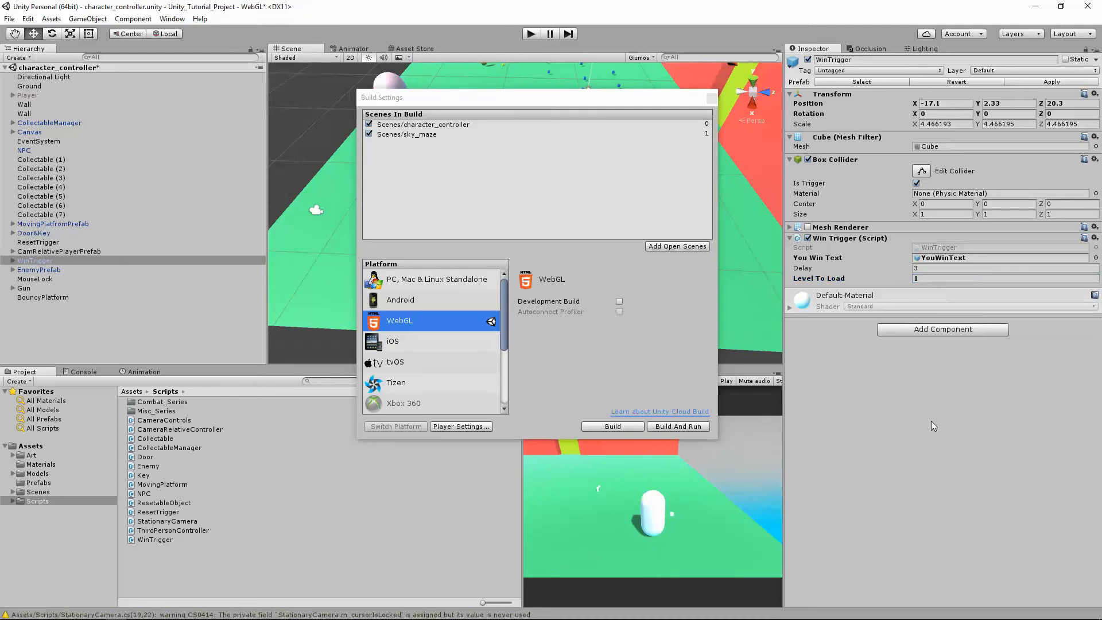
mouse_move(627, 117)
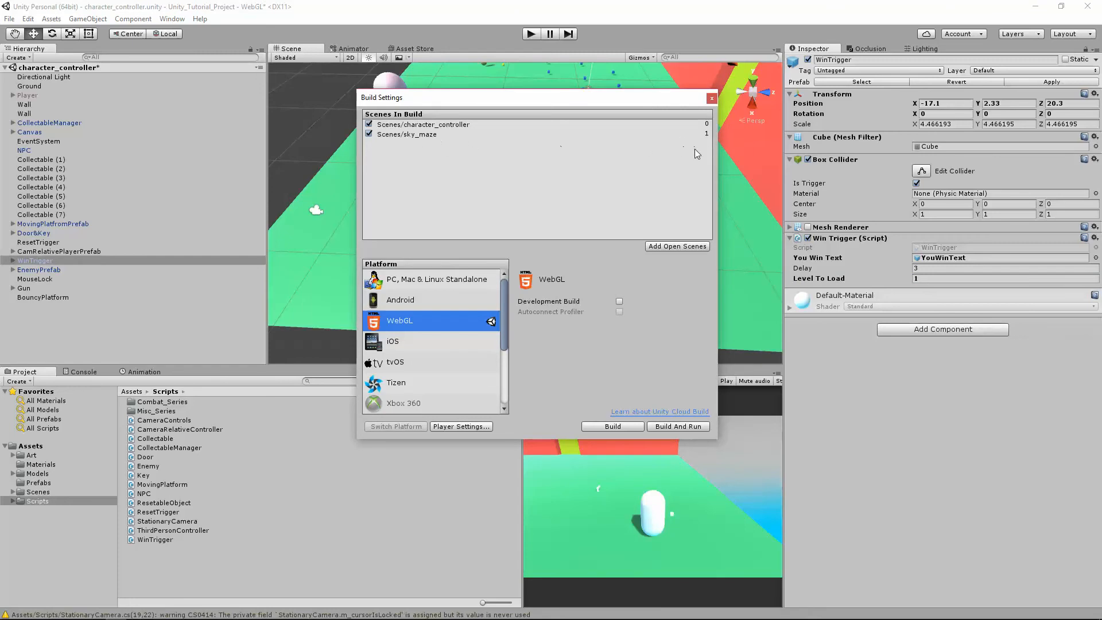
mouse_move(485, 443)
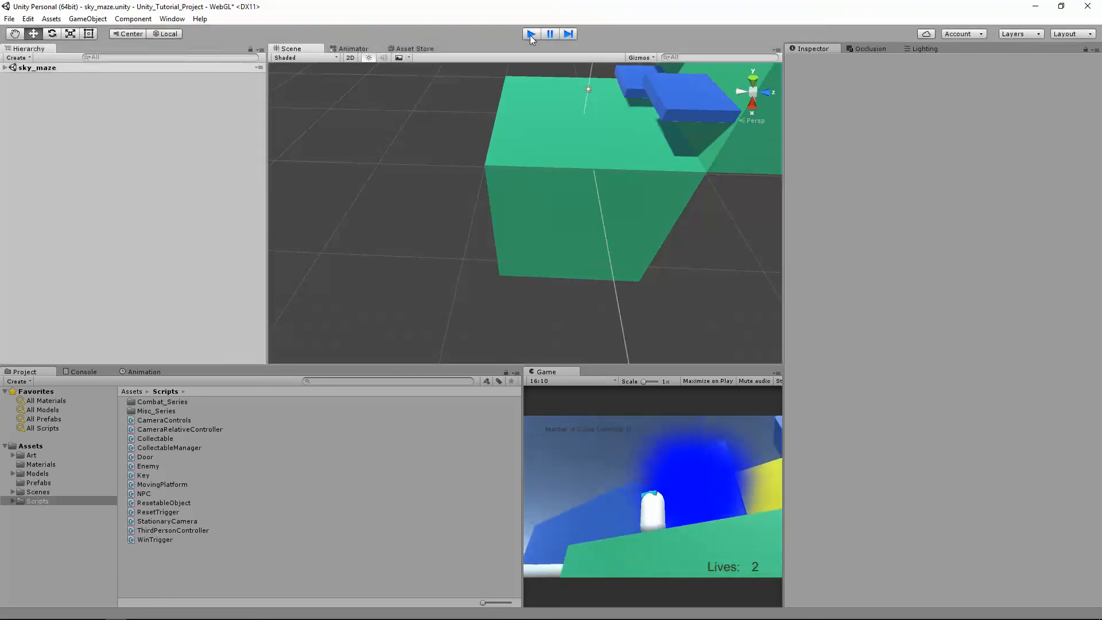
Stop the play test after sky_maze loads, returning to character_controller.
click(531, 33)
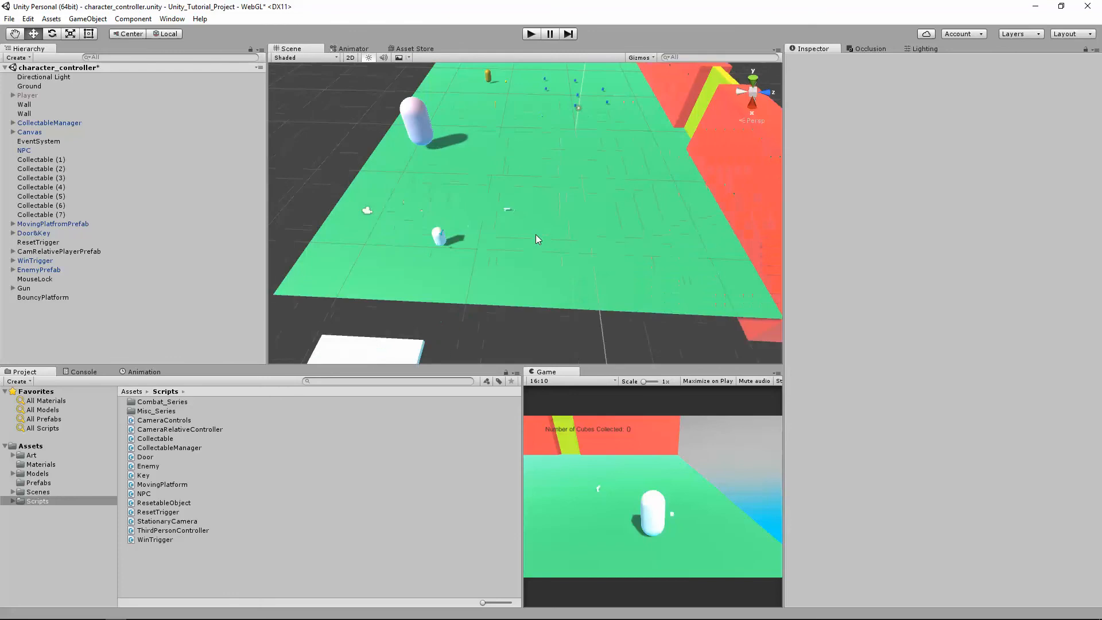